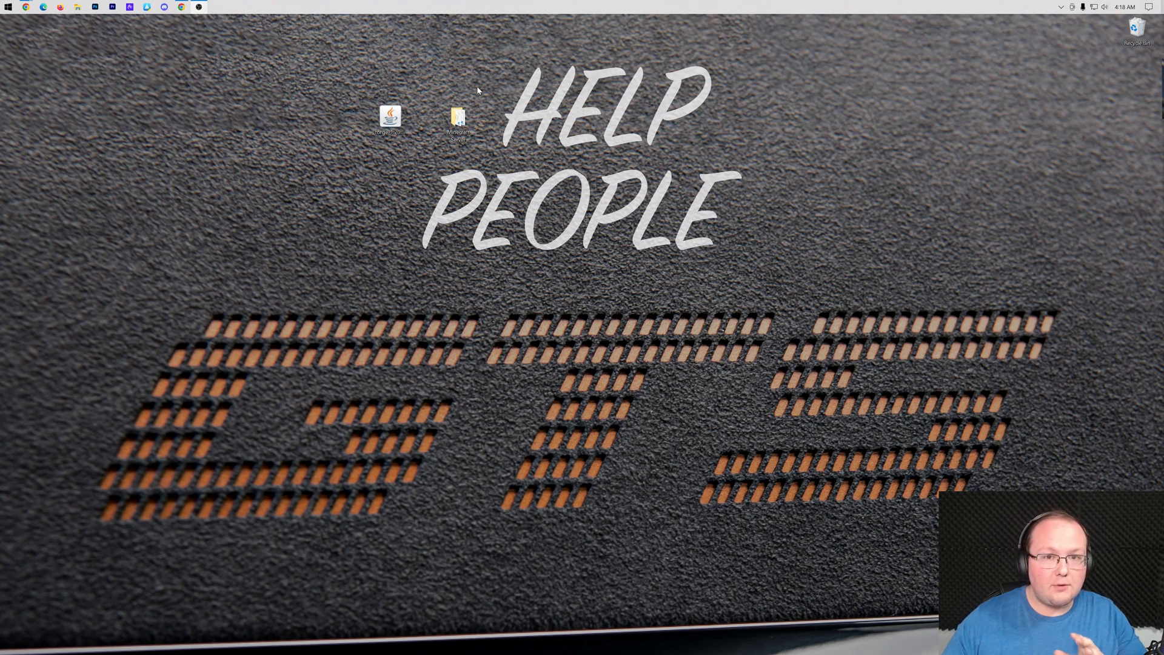
Bring up the Start menu from the taskbar.
{"action": "left_click", "coordinate": [5, 6]}
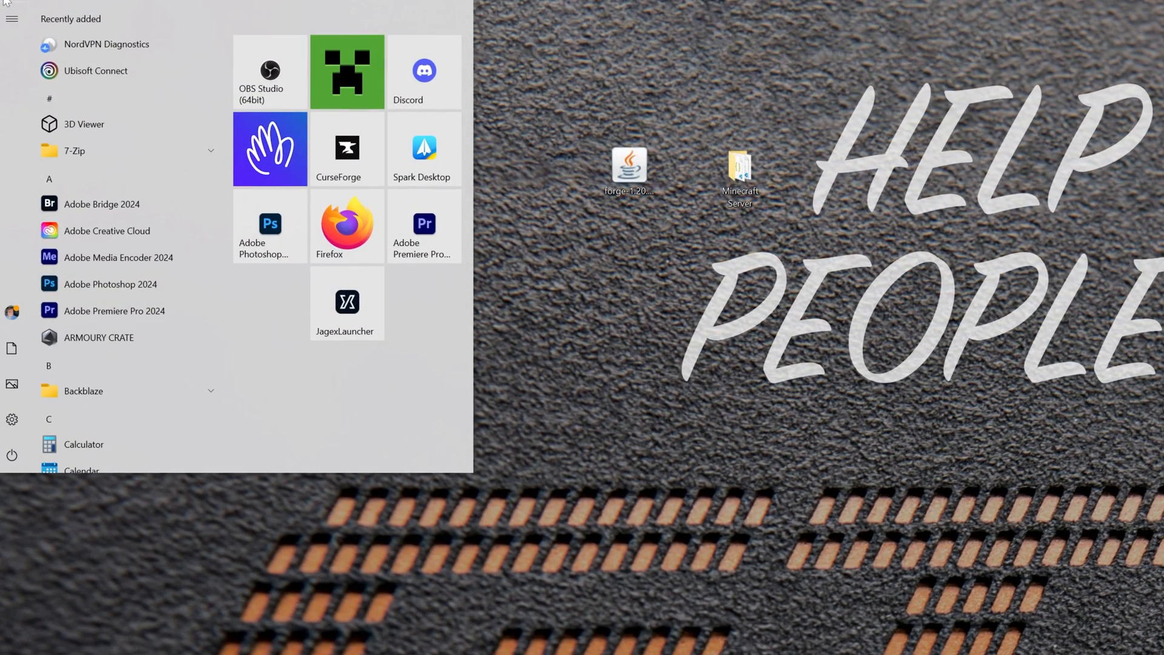
Uninstall Java SE Development Kit 21.0.3 from Apps & features after searching 'java'.
{"action": "type", "text": "apps"}
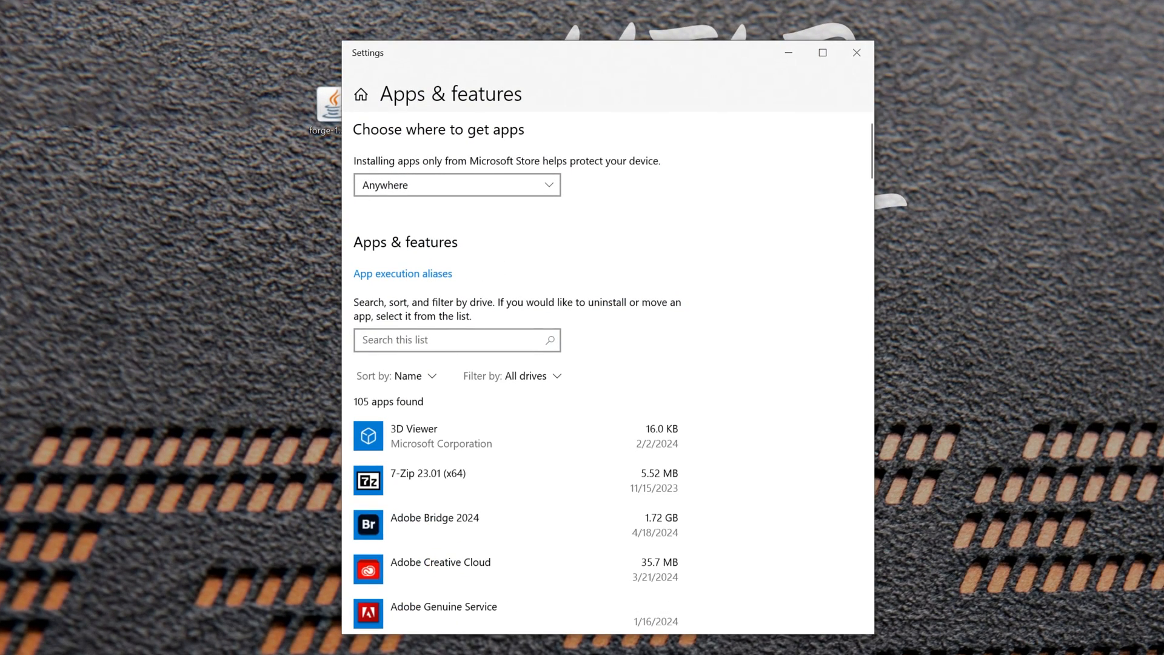
{"action": "type", "text": "java"}
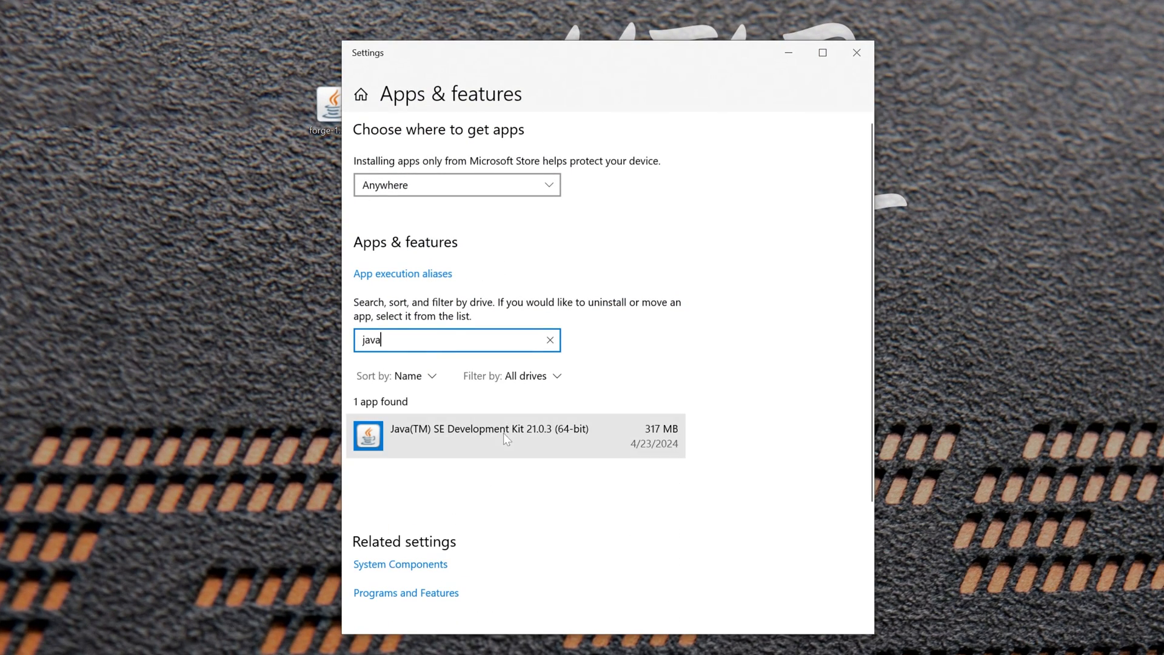
{"action": "left_click", "coordinate": [490, 434]}
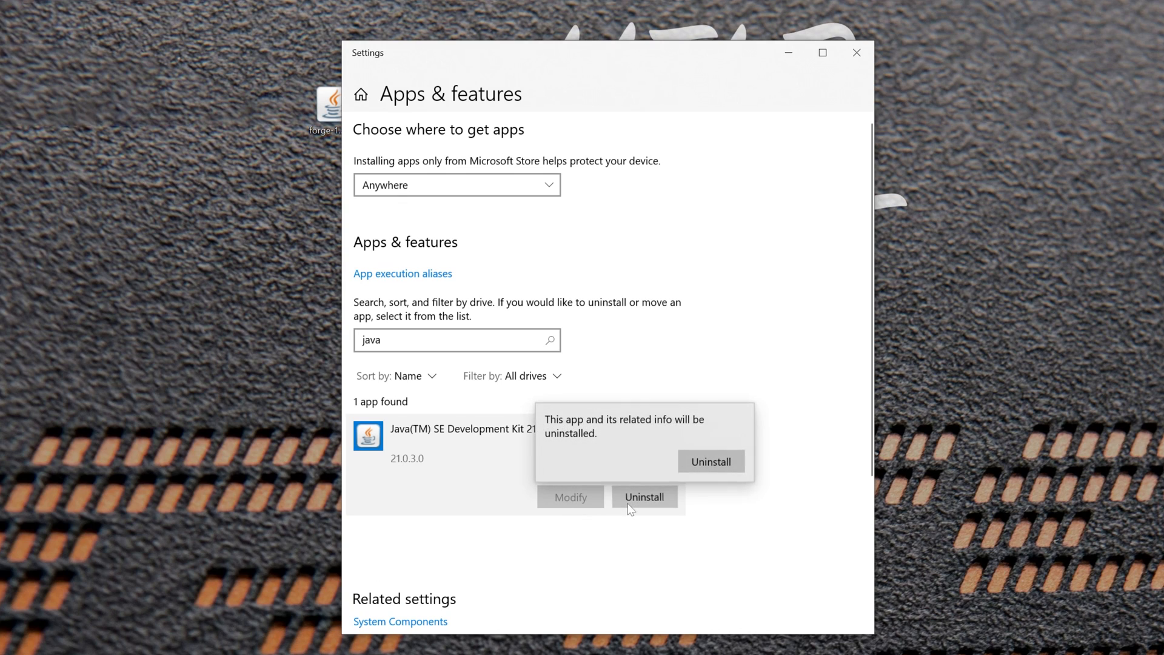
{"action": "left_click", "coordinate": [710, 461]}
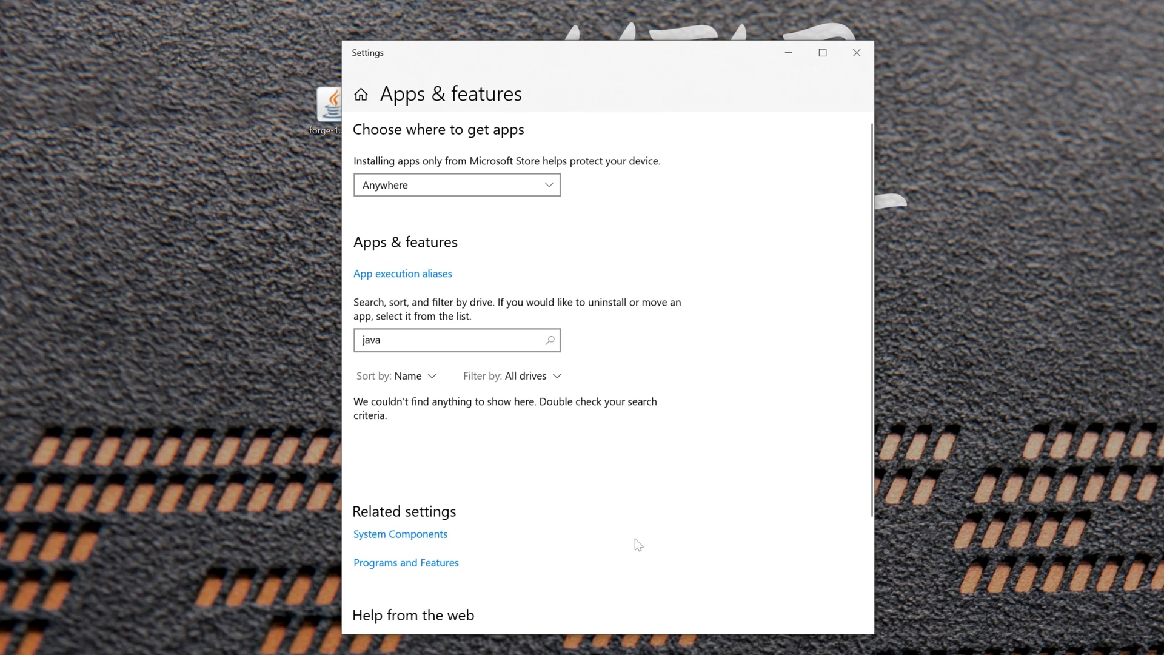
{"action": "mouse_move", "coordinate": [856, 52]}
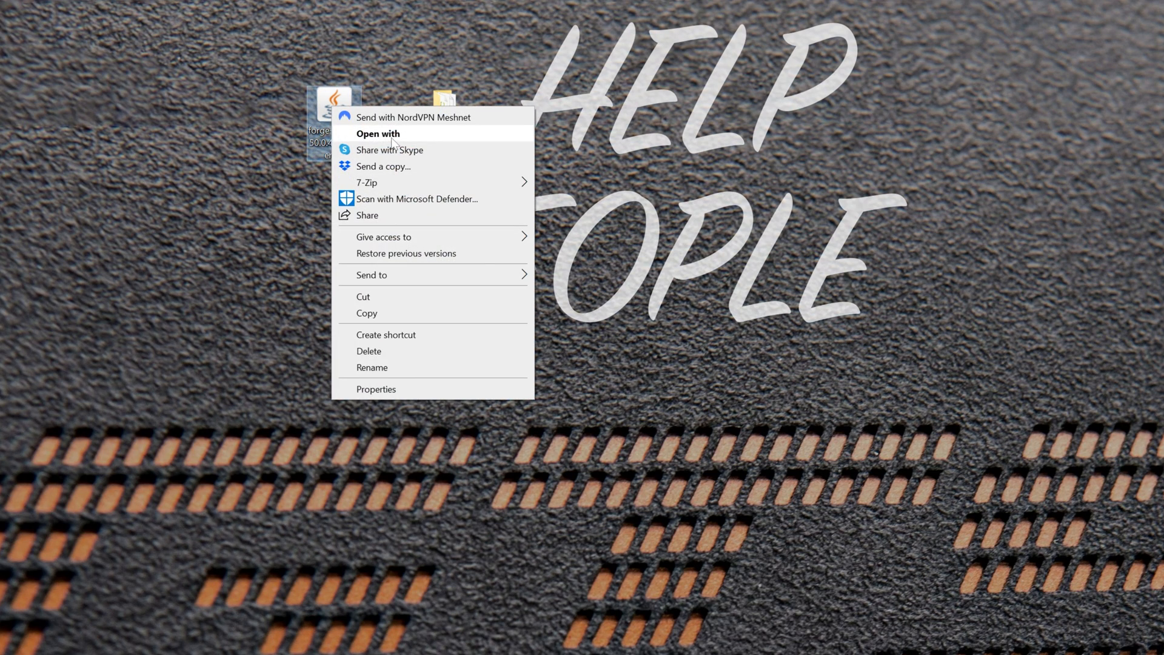
Show the Open with choices for the Forge installer jar on the desktop.
{"action": "left_click", "coordinate": [379, 133]}
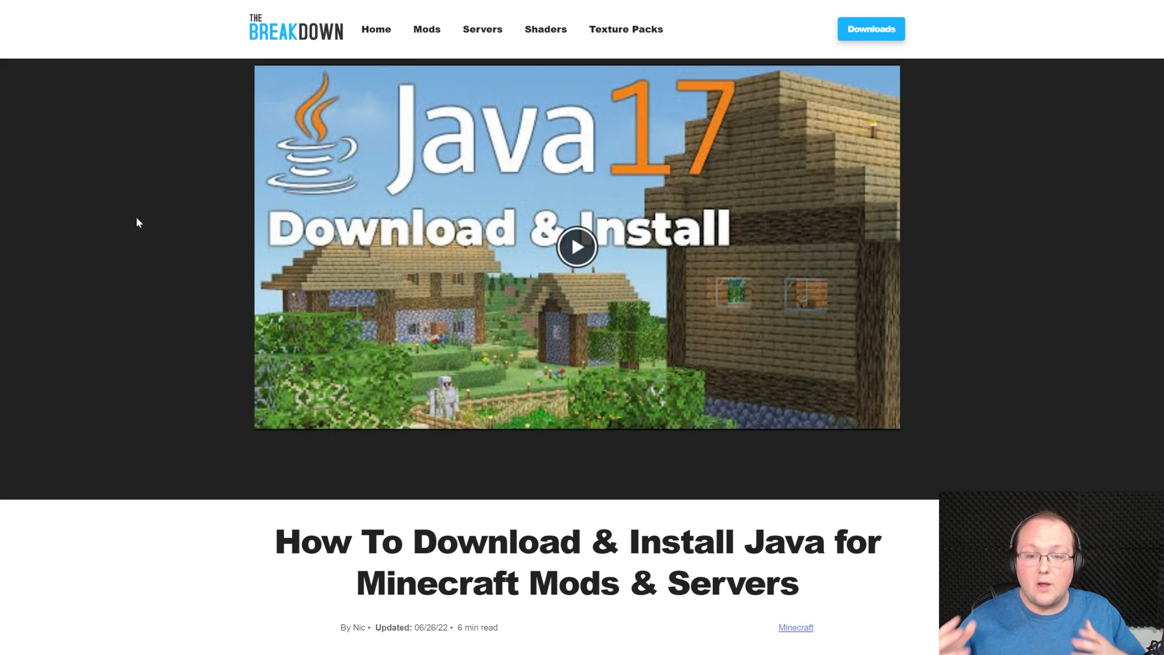
Scroll The Breakdown's Java guide down to the 'Click here to download Java 21' link.
{"action": "scroll", "scroll_direction": "down", "scroll_amount": 3}
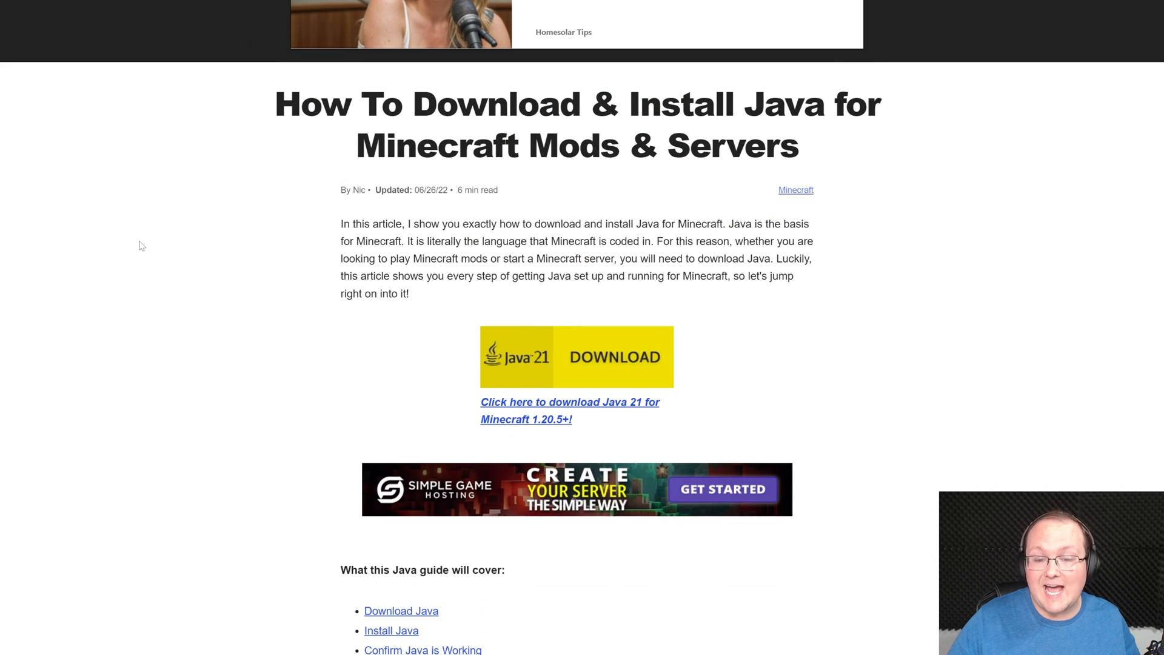
{"action": "scroll", "scroll_direction": "down", "scroll_amount": 3}
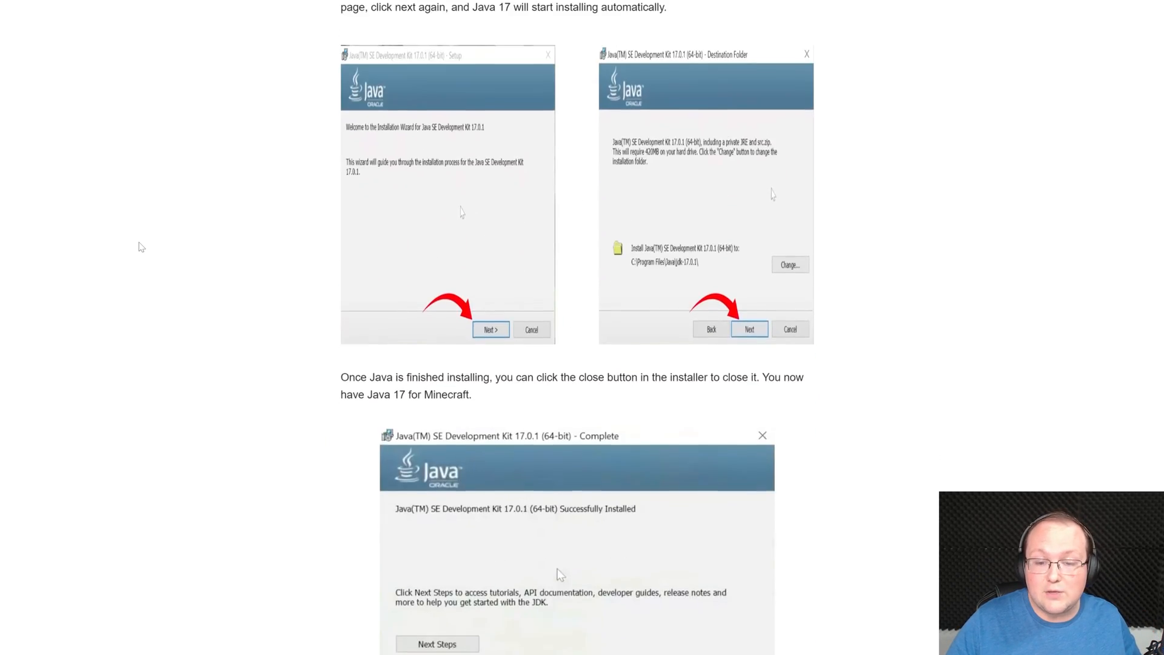
{"action": "scroll", "scroll_direction": "down", "scroll_amount": 3}
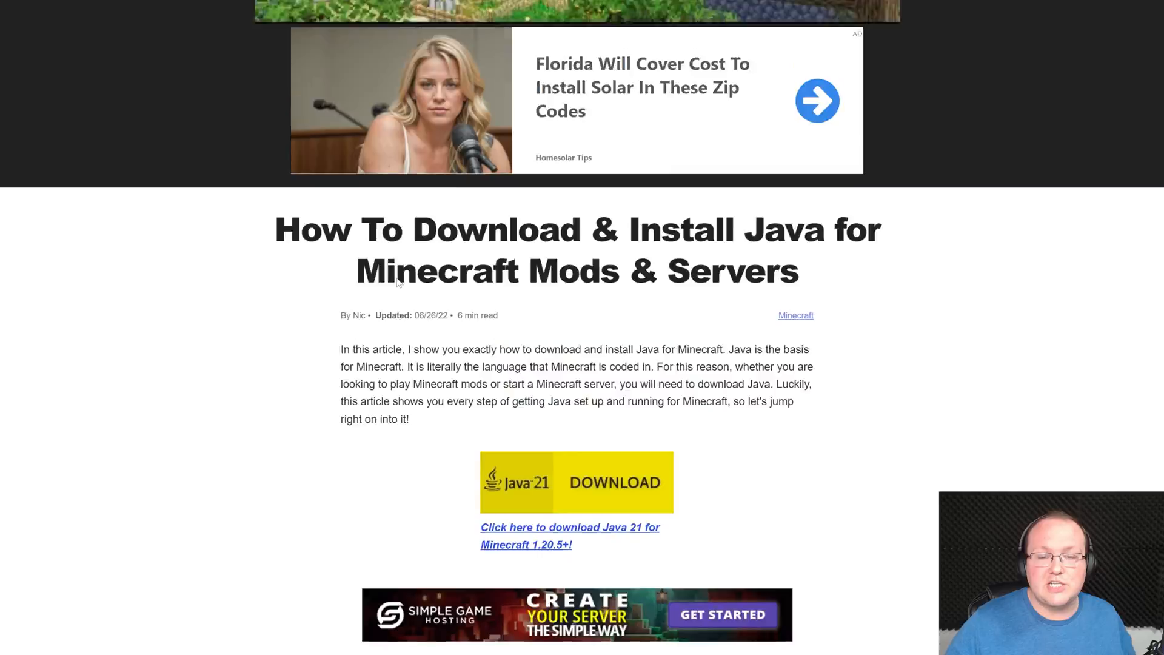
{"action": "scroll", "scroll_direction": "down", "scroll_amount": 3}
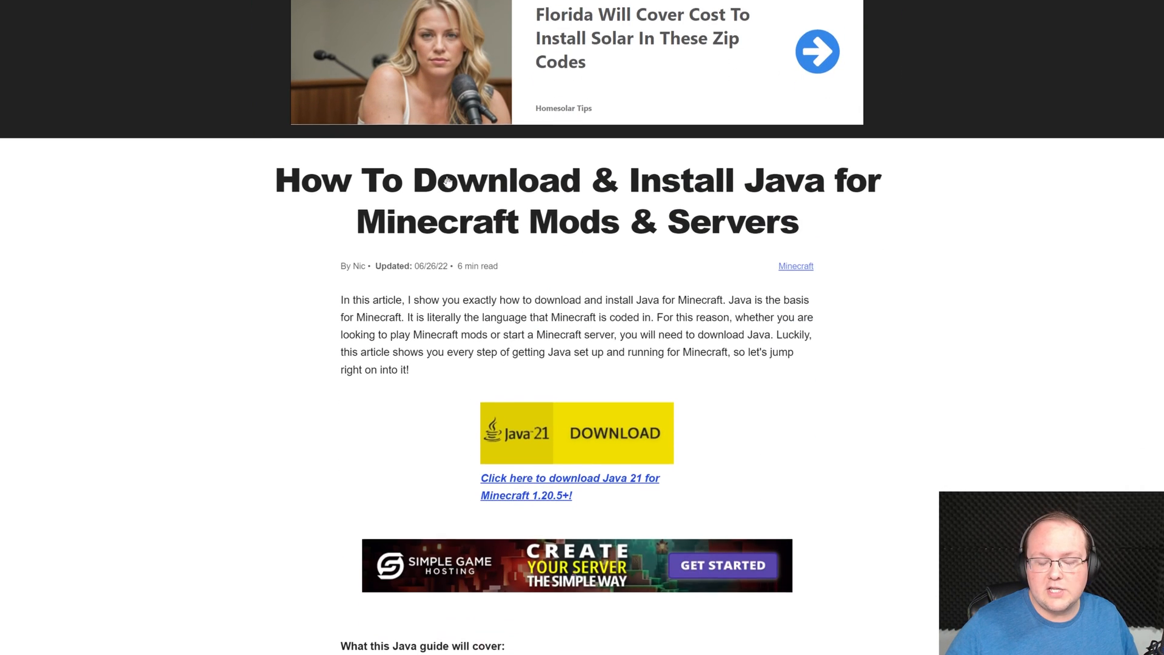
{"action": "scroll", "scroll_direction": "down", "scroll_amount": 3}
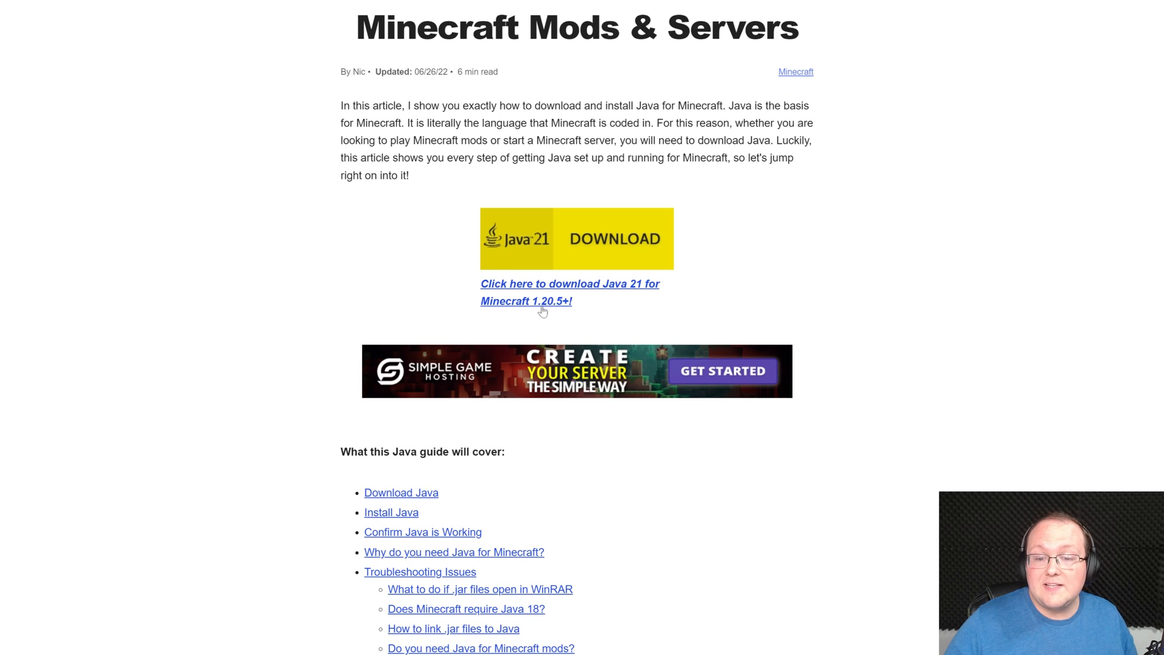
Reach Oracle's JDK 21 Windows downloads and start the x64 Installer .exe download.
{"action": "left_click", "coordinate": [538, 301]}
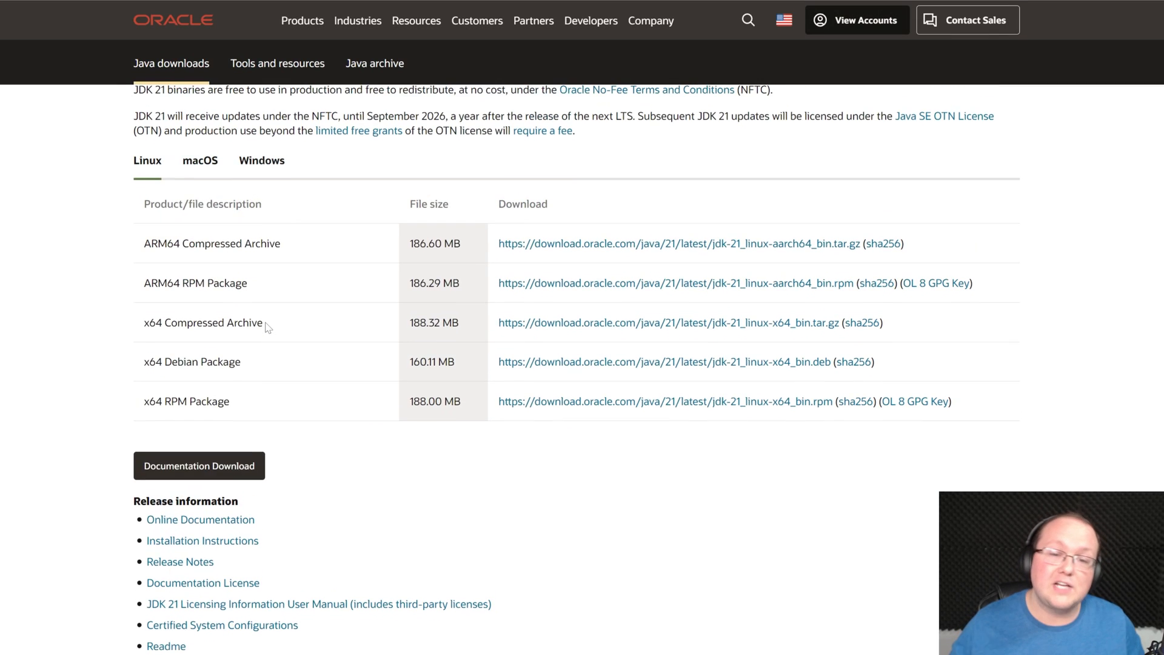
{"action": "scroll", "scroll_direction": "down", "scroll_amount": 3}
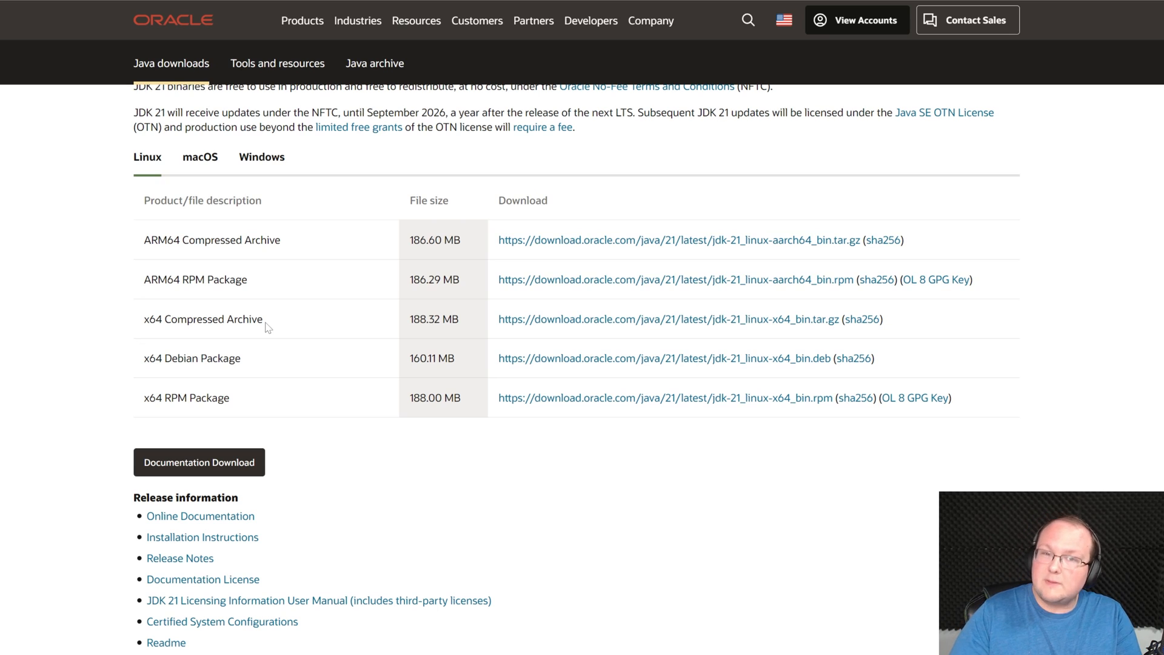
{"action": "mouse_move", "coordinate": [365, 193]}
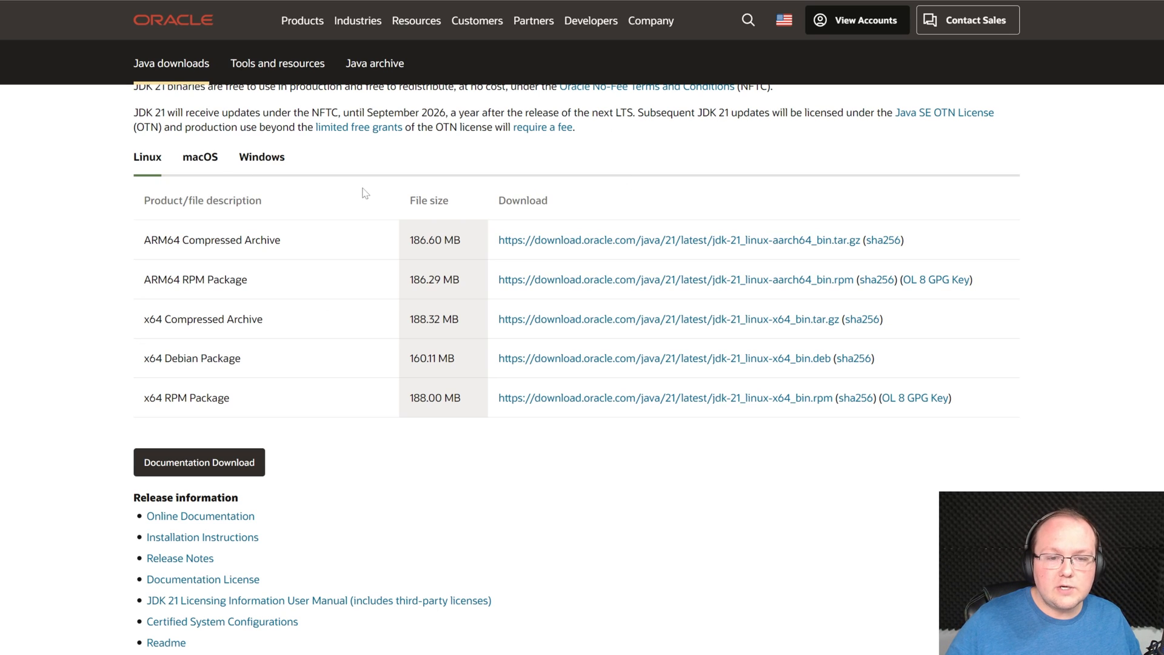
{"action": "left_click", "coordinate": [262, 157]}
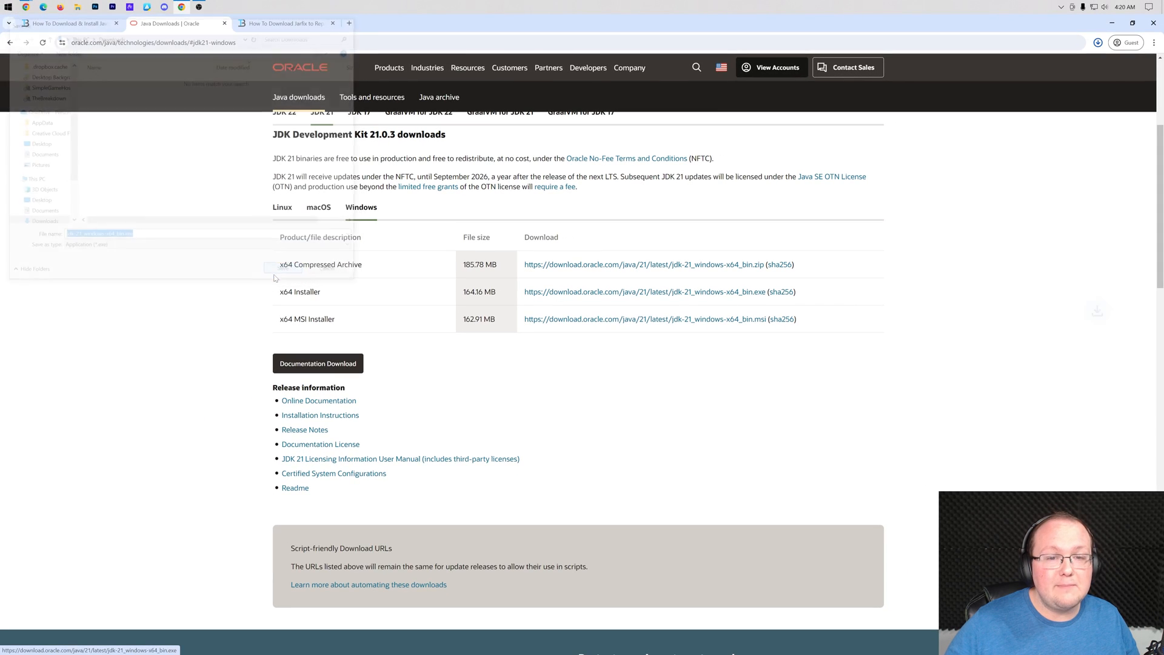
{"action": "left_click", "coordinate": [1098, 44]}
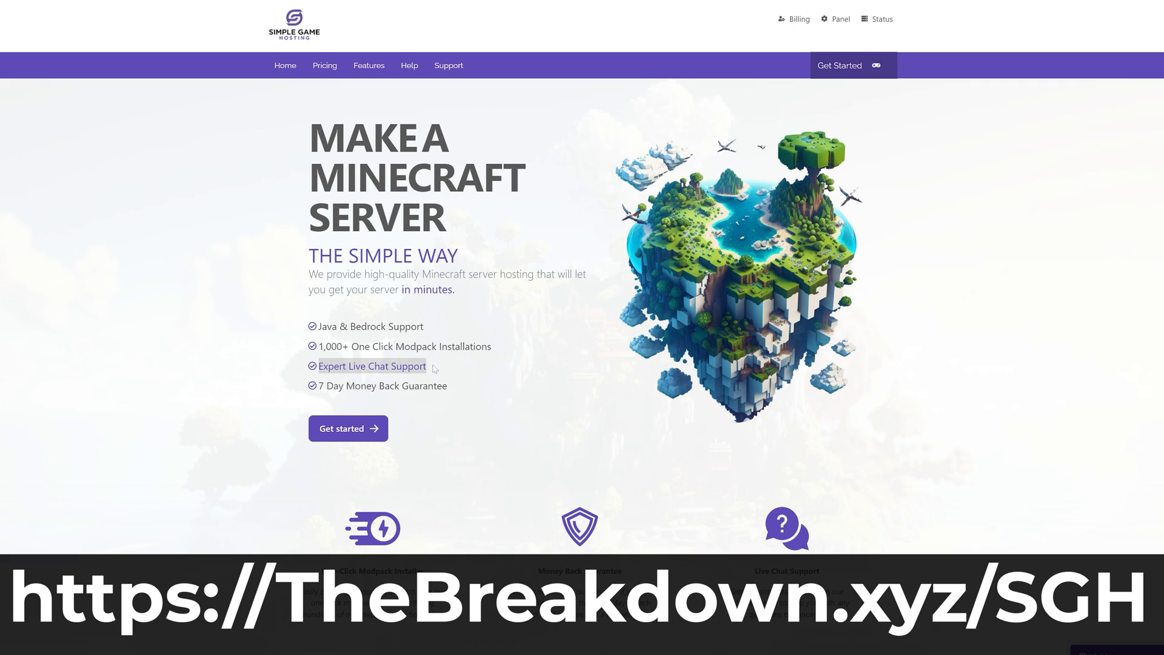
Browse Simple Game Hosting and its Help Center article How To Add Mods to Your Minecraft Server.
{"action": "scroll", "scroll_direction": "down", "scroll_amount": 3}
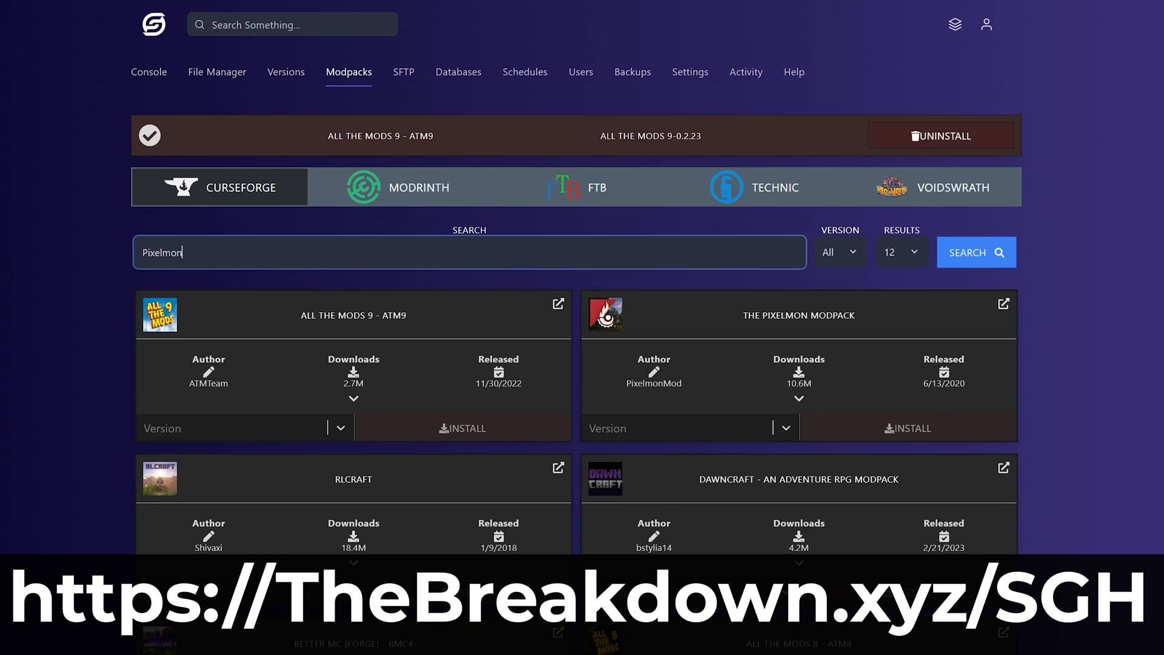
{"action": "left_click", "coordinate": [976, 252]}
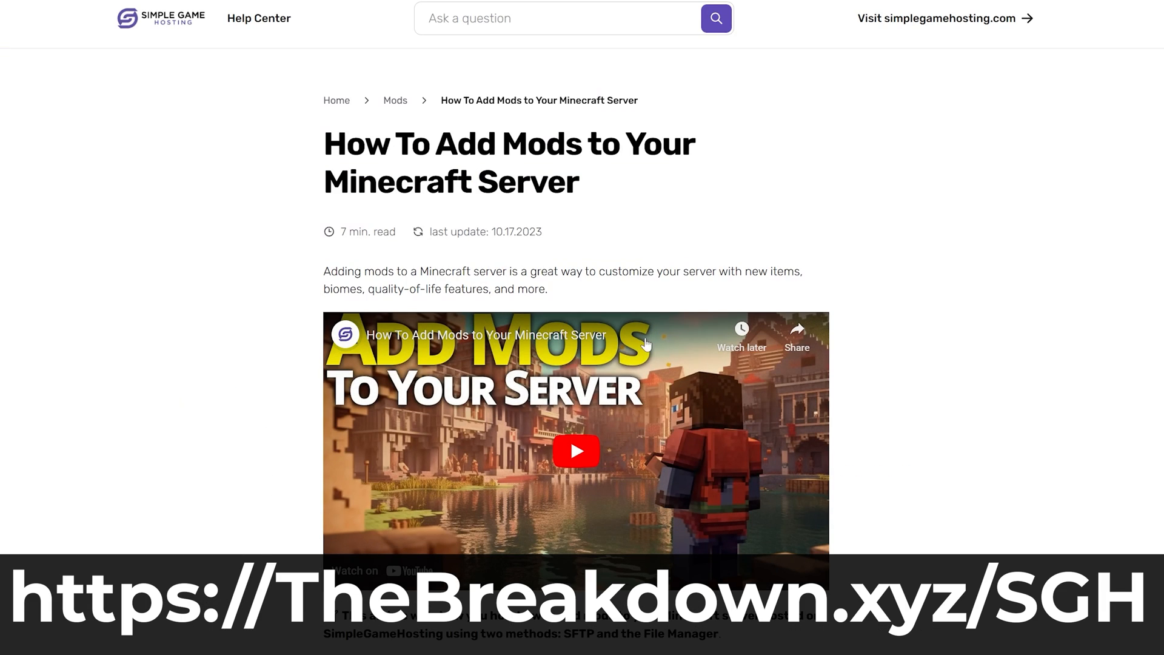
{"action": "scroll", "scroll_direction": "down", "scroll_amount": 3}
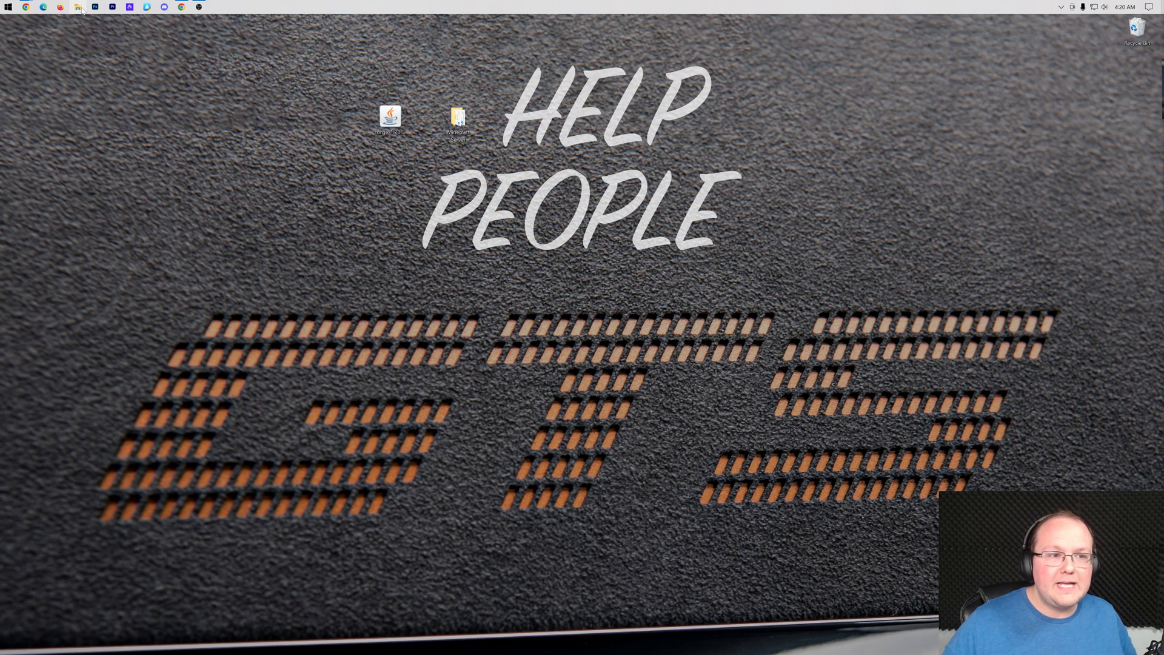
Run the jdk-21 installer and install into the default C:\Program Files\Java\jdk-21\ folder.
{"action": "left_click", "coordinate": [80, 6]}
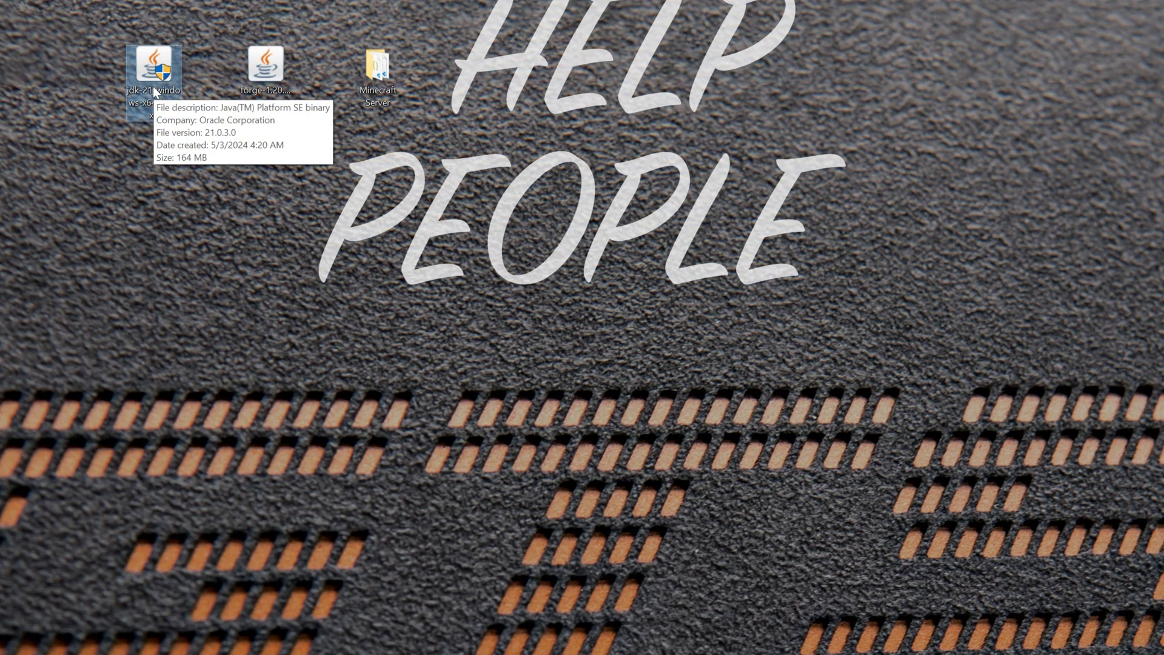
{"action": "double_click", "coordinate": [153, 63]}
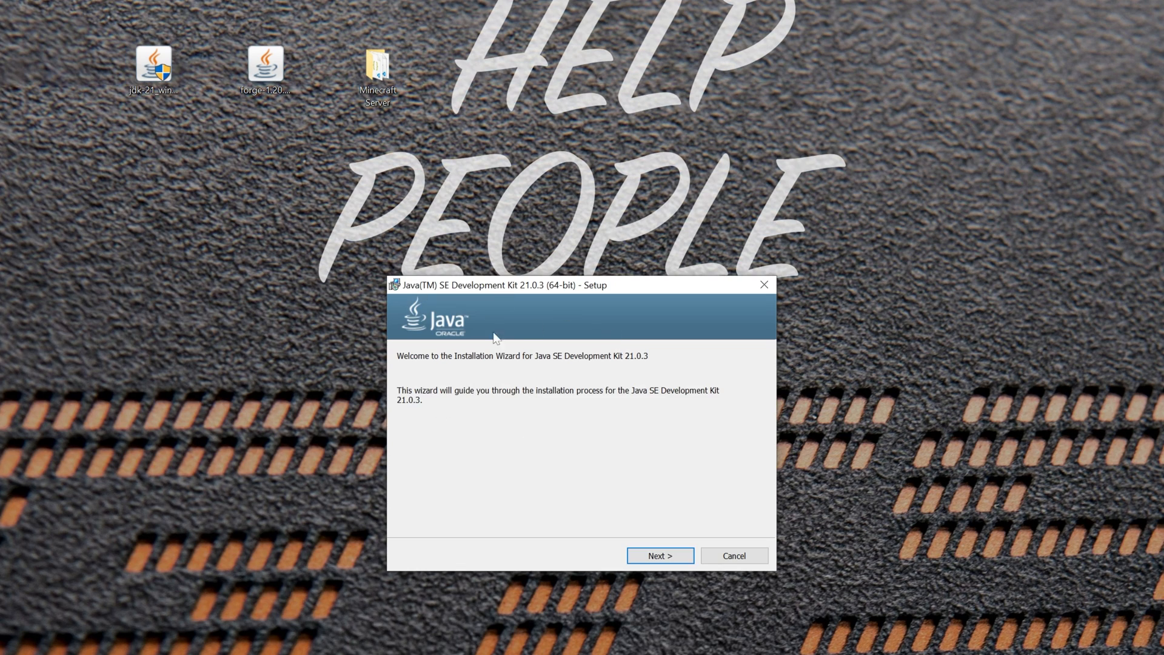
{"action": "left_click", "coordinate": [659, 556]}
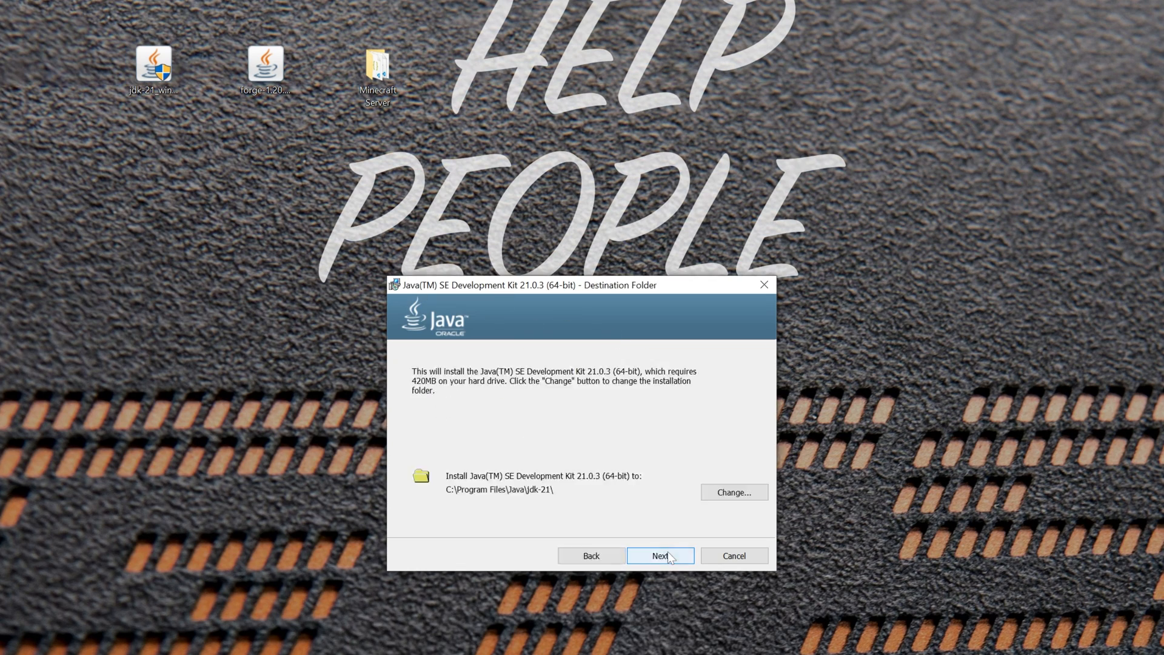
{"action": "left_click", "coordinate": [659, 555]}
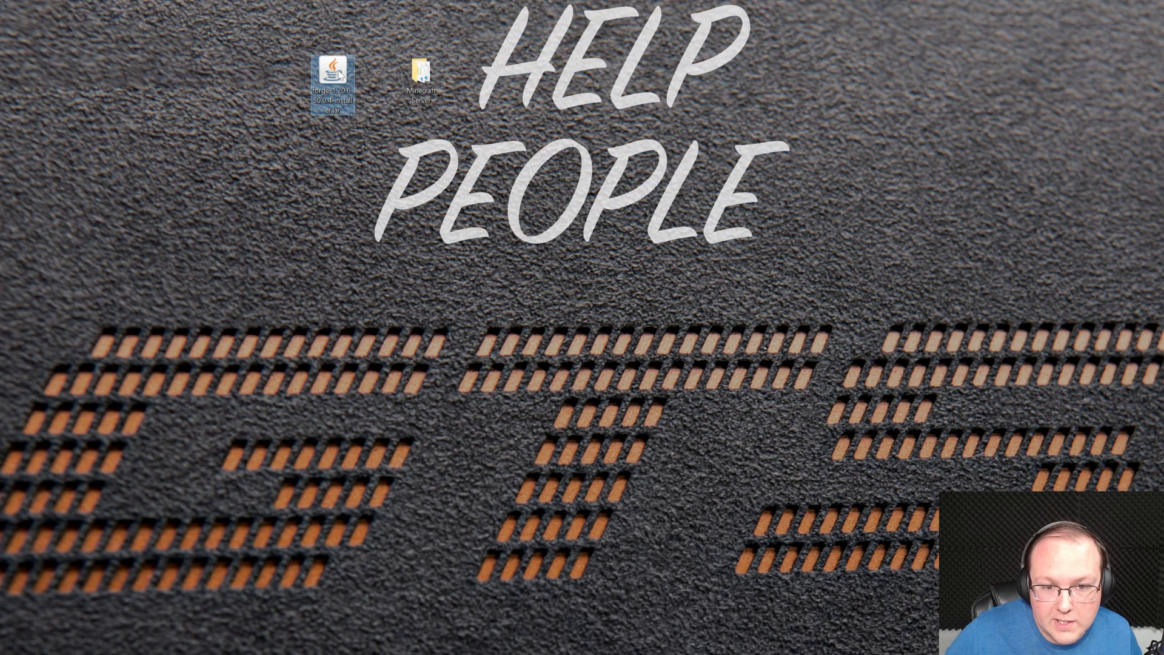
Make Java(TM) Platform SE binary the default for .jar files, test-launch the Forge installer, then close it.
{"action": "right_click", "coordinate": [335, 68]}
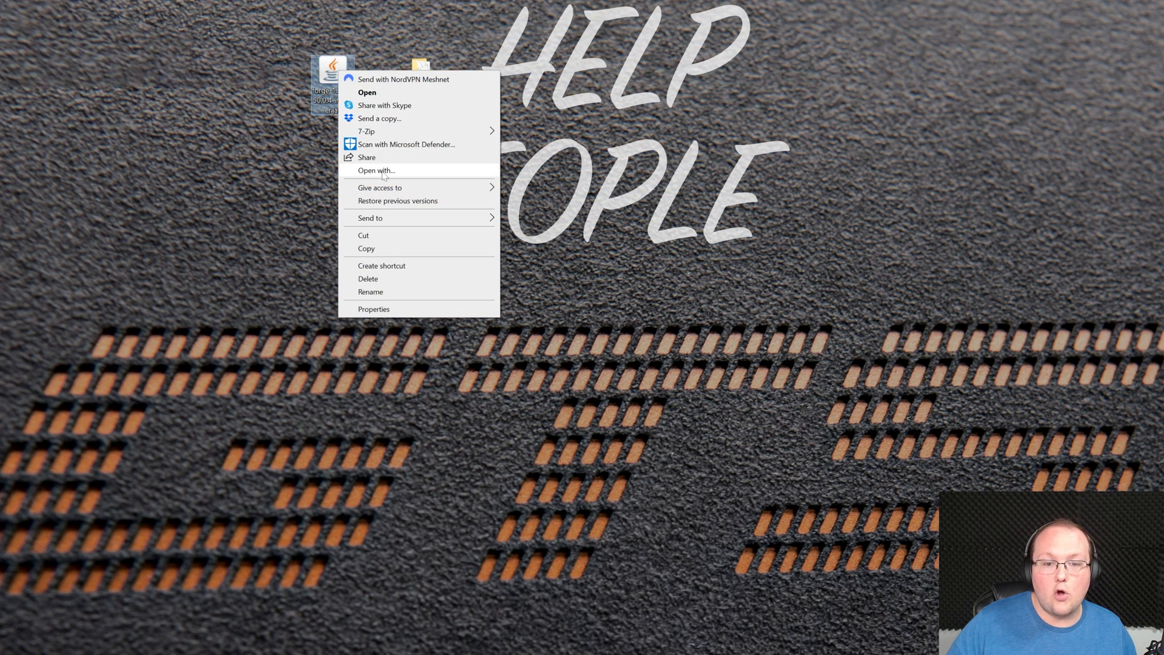
{"action": "left_click", "coordinate": [376, 169]}
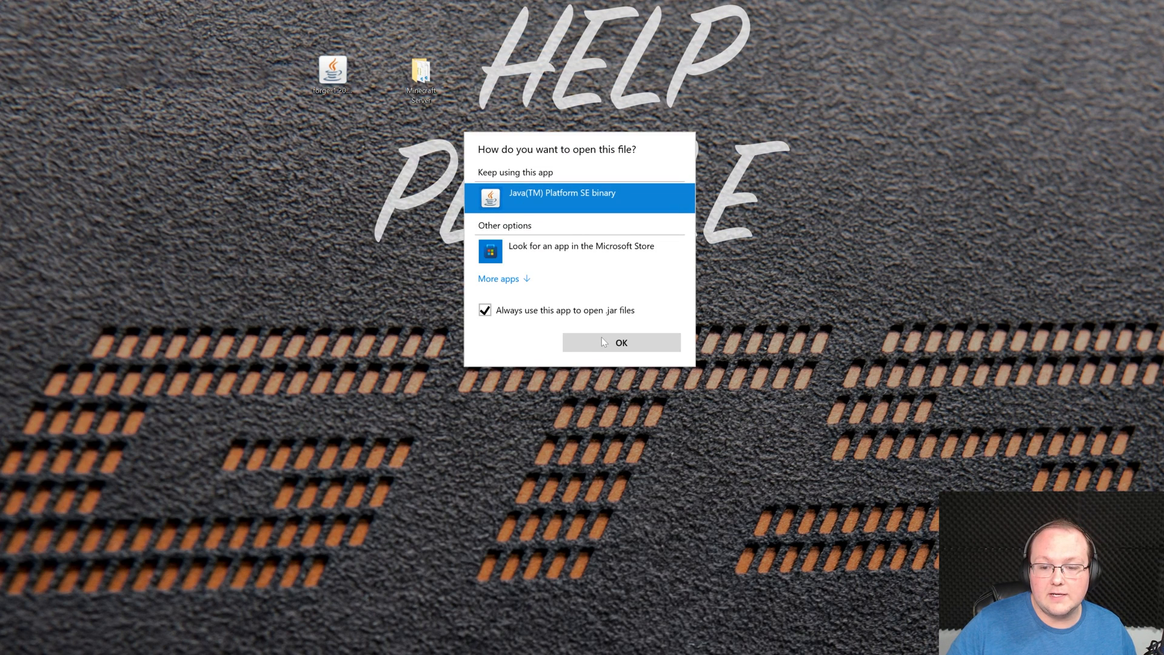
{"action": "left_click", "coordinate": [622, 342]}
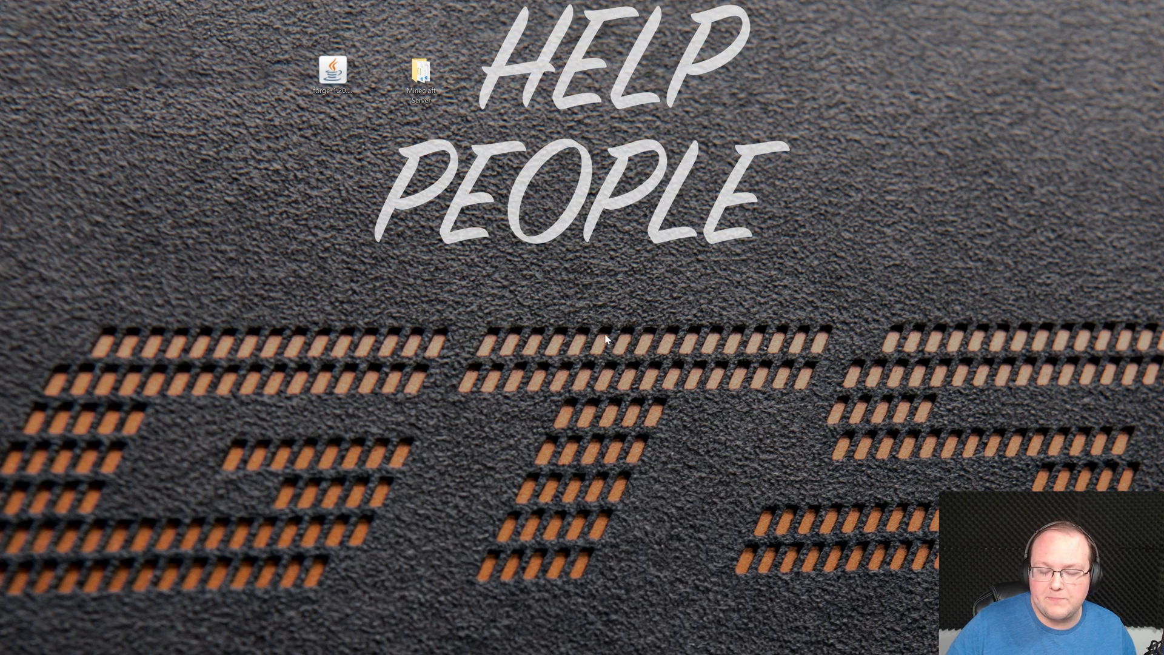
{"action": "mouse_move", "coordinate": [379, 111]}
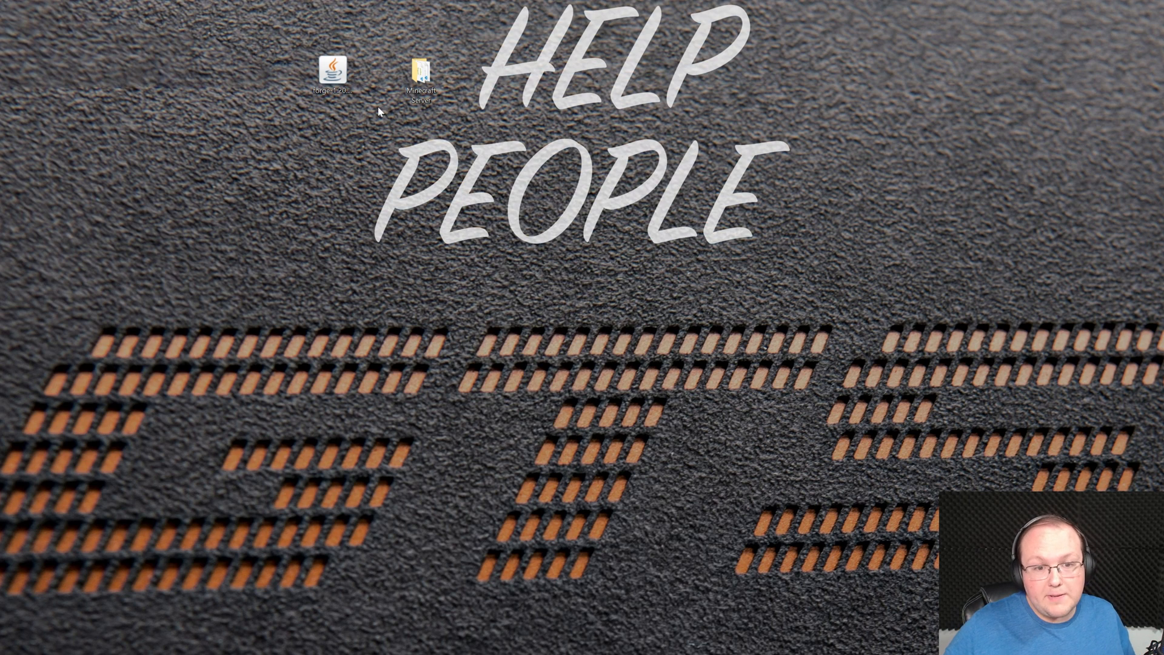
{"action": "double_click", "coordinate": [333, 71]}
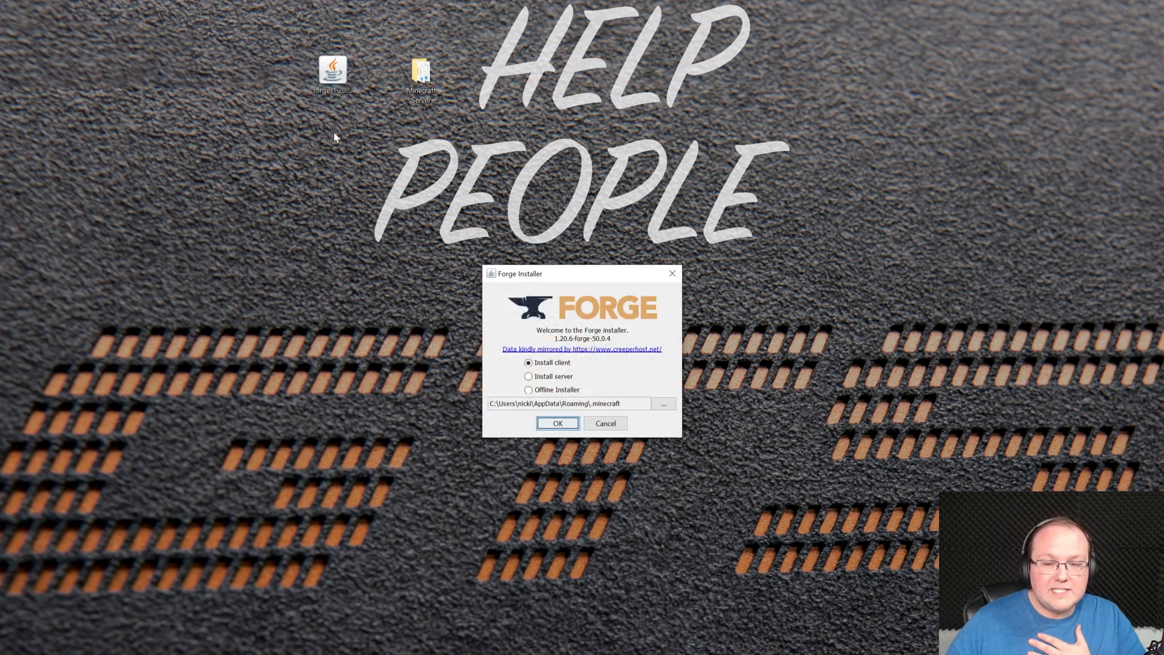
{"action": "mouse_move", "coordinate": [671, 274]}
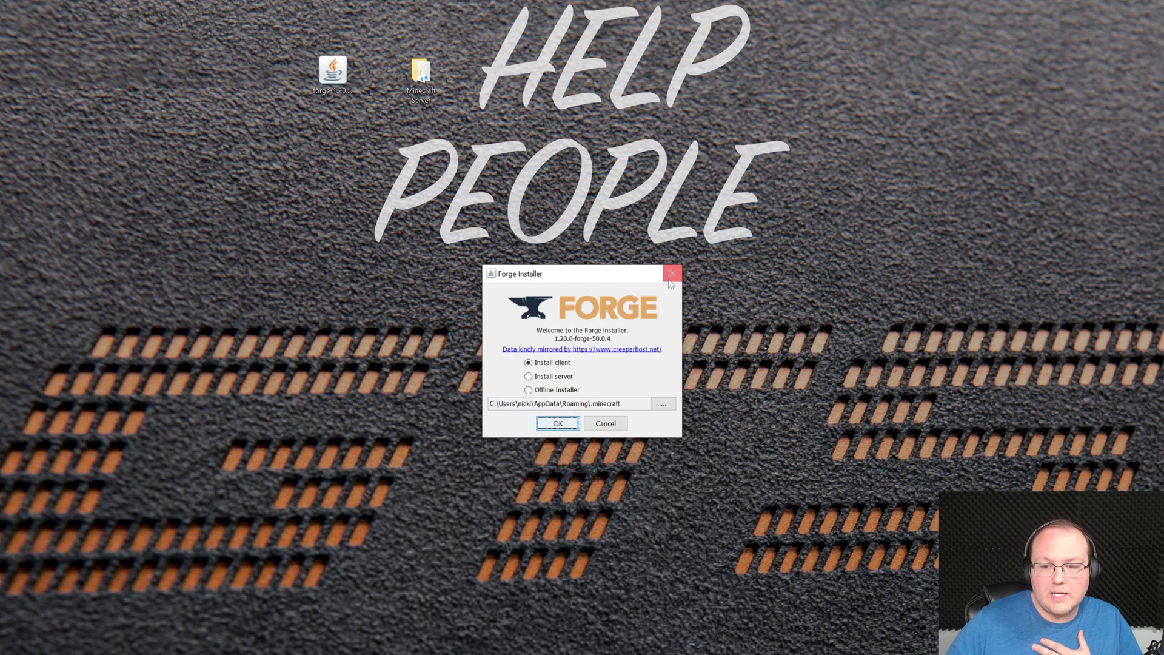
{"action": "left_click", "coordinate": [671, 273]}
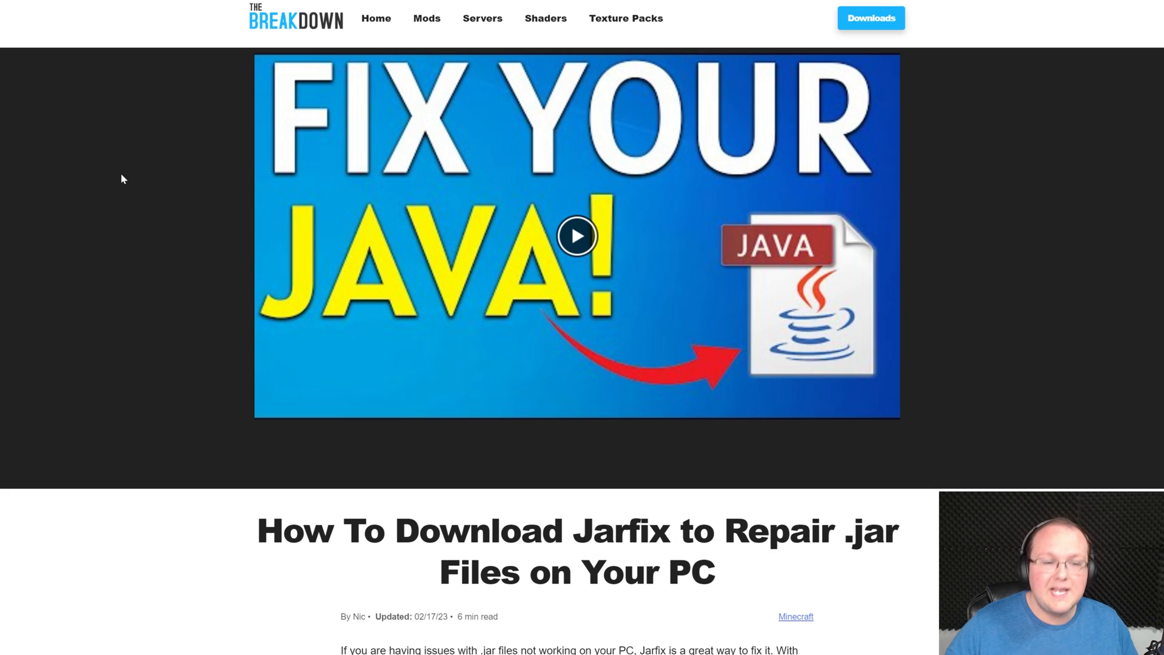
{"action": "mouse_move", "coordinate": [705, 177]}
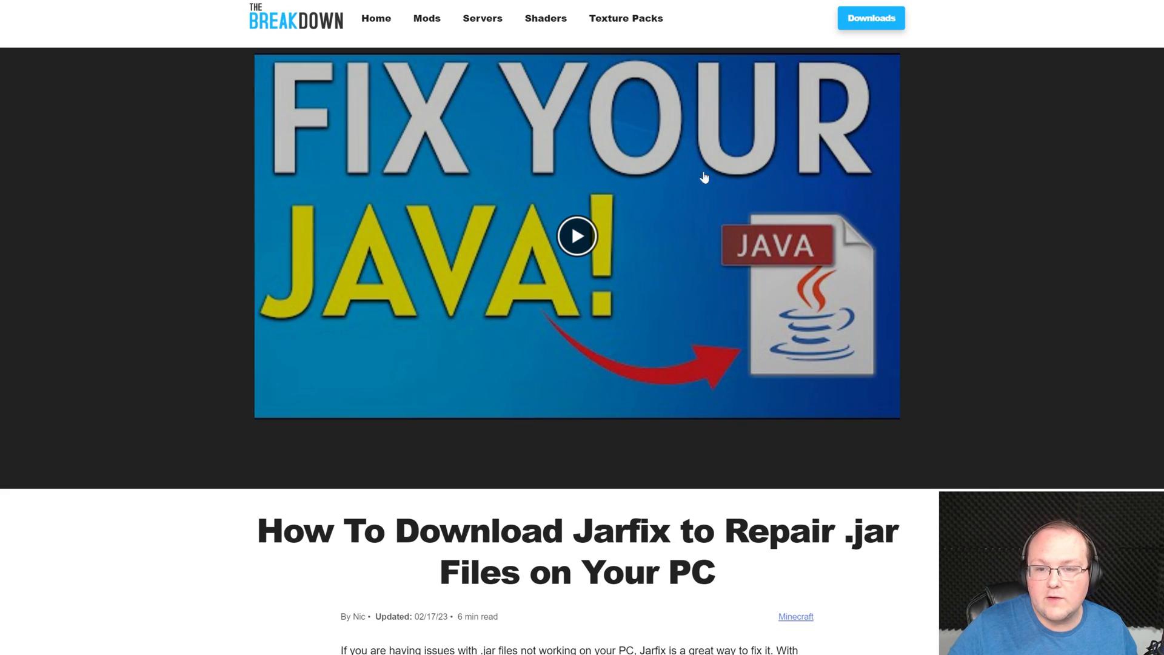
Download jarfix.exe from the Jarfix article and save it to Downloads.
{"action": "scroll", "scroll_direction": "down", "scroll_amount": 3}
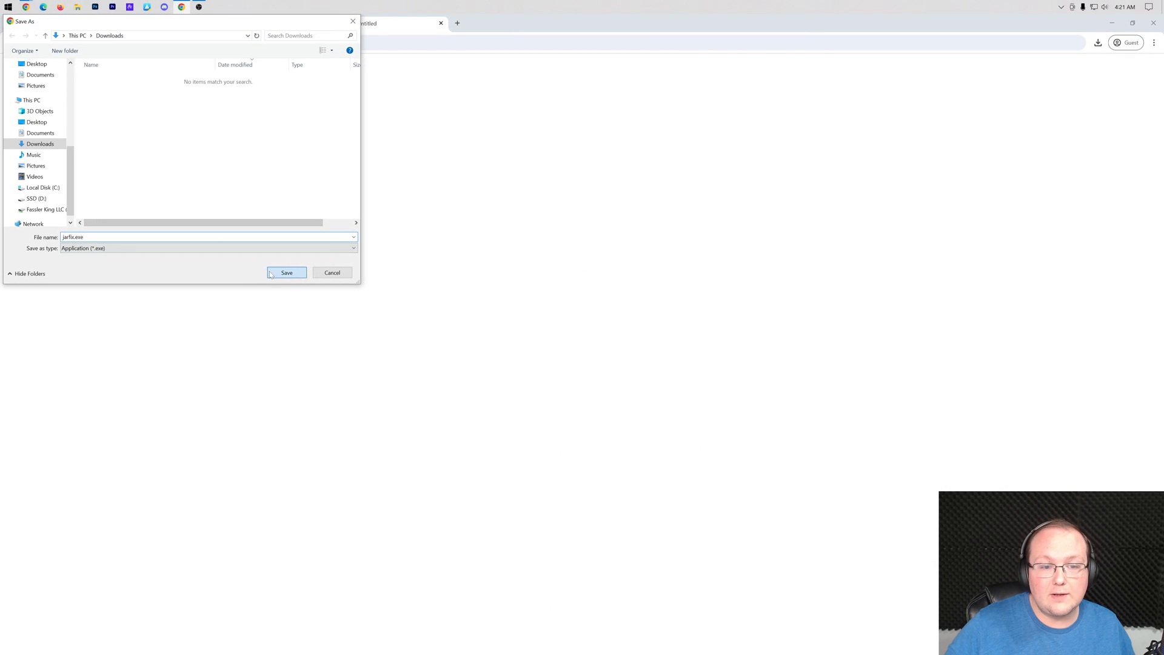
{"action": "left_click", "coordinate": [286, 272]}
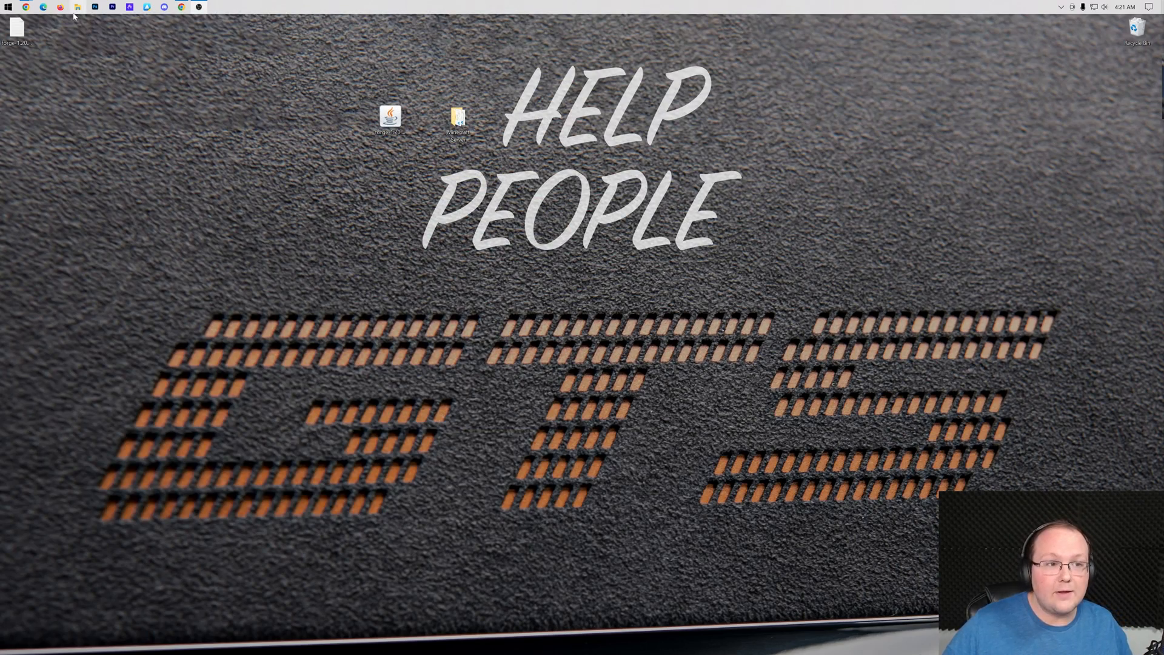
Run jarfix.exe from Downloads to register .jar files and dismiss the v3.0.0 success dialog.
{"action": "left_click", "coordinate": [77, 6]}
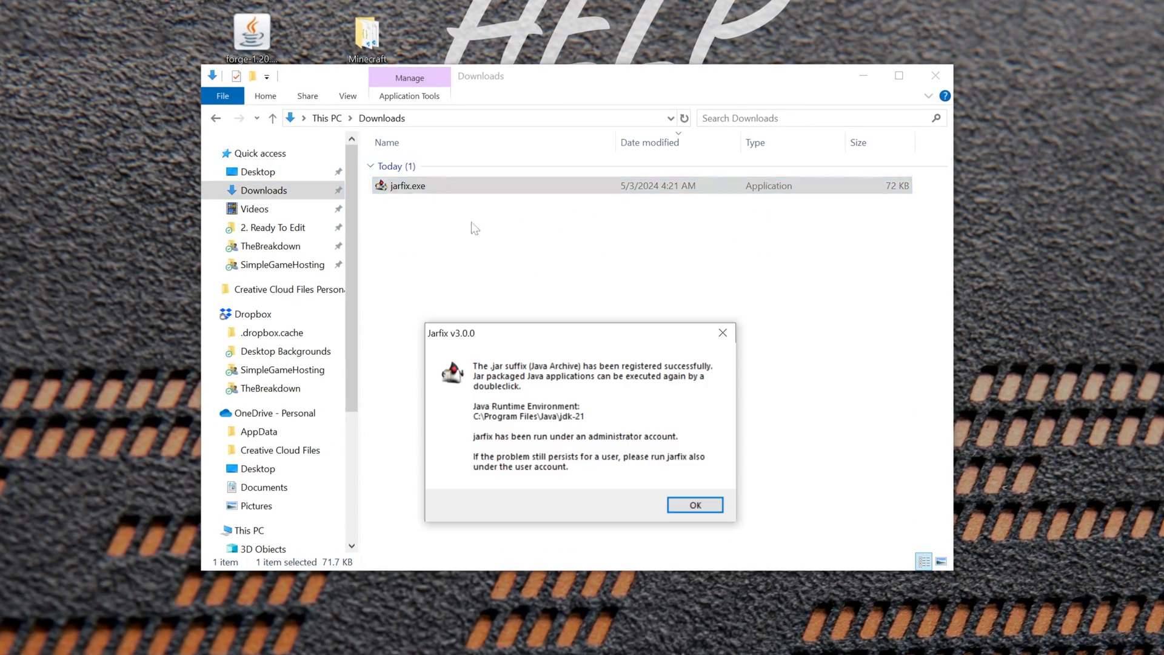
{"action": "mouse_move", "coordinate": [487, 376]}
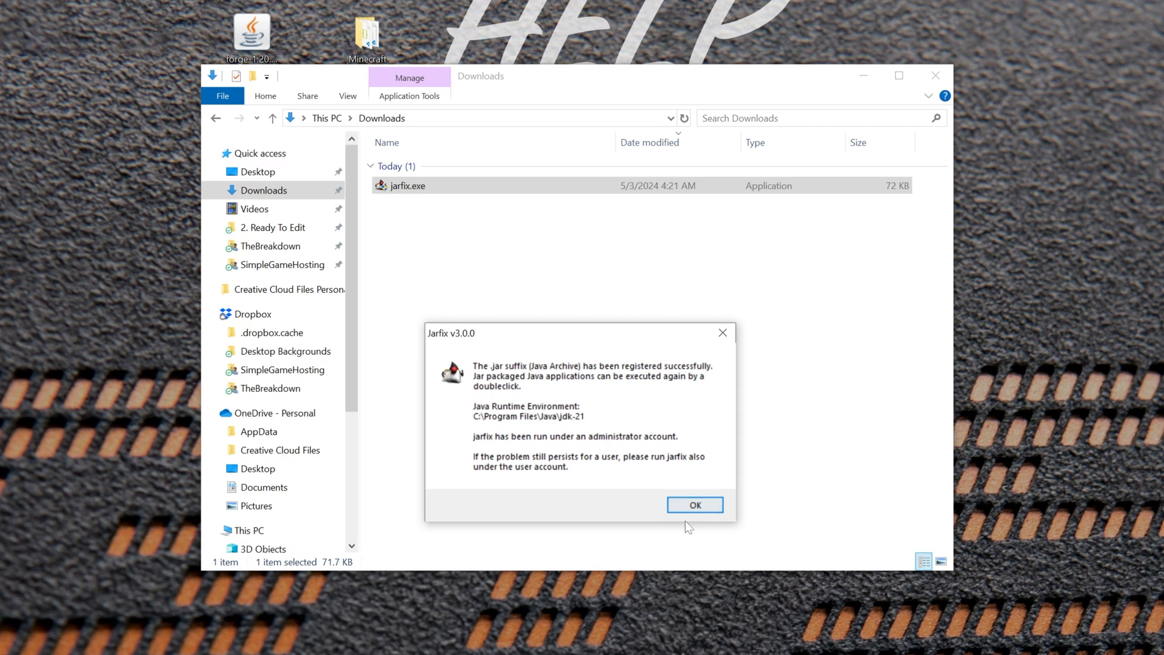
{"action": "left_click", "coordinate": [694, 504]}
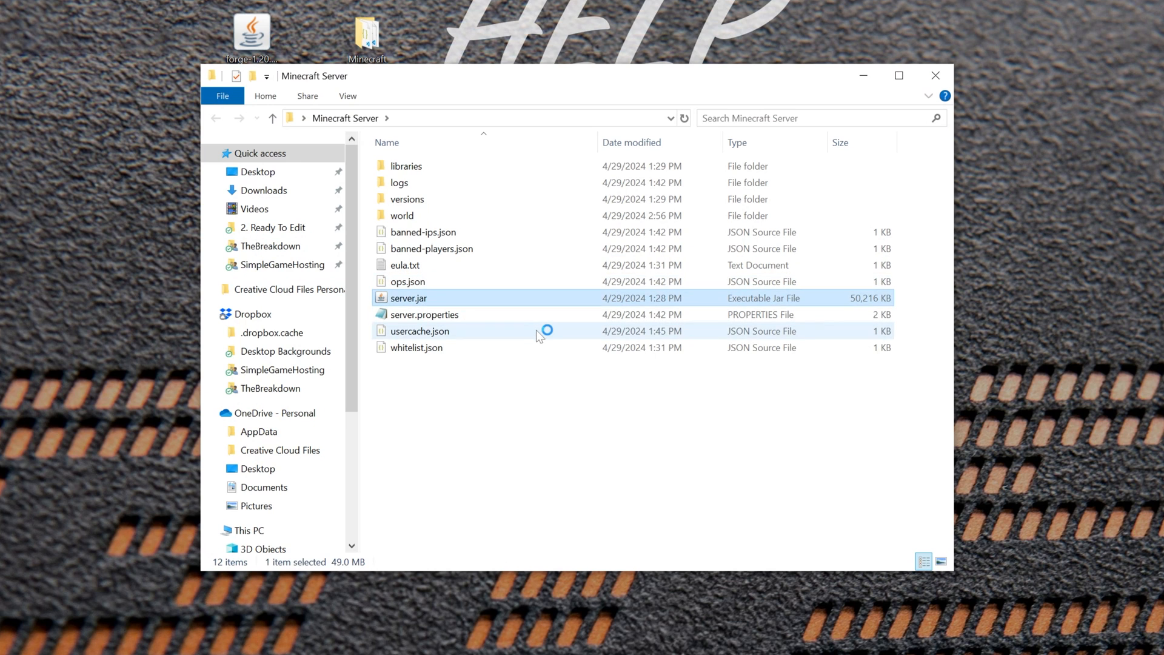
{"action": "mouse_move", "coordinate": [537, 334]}
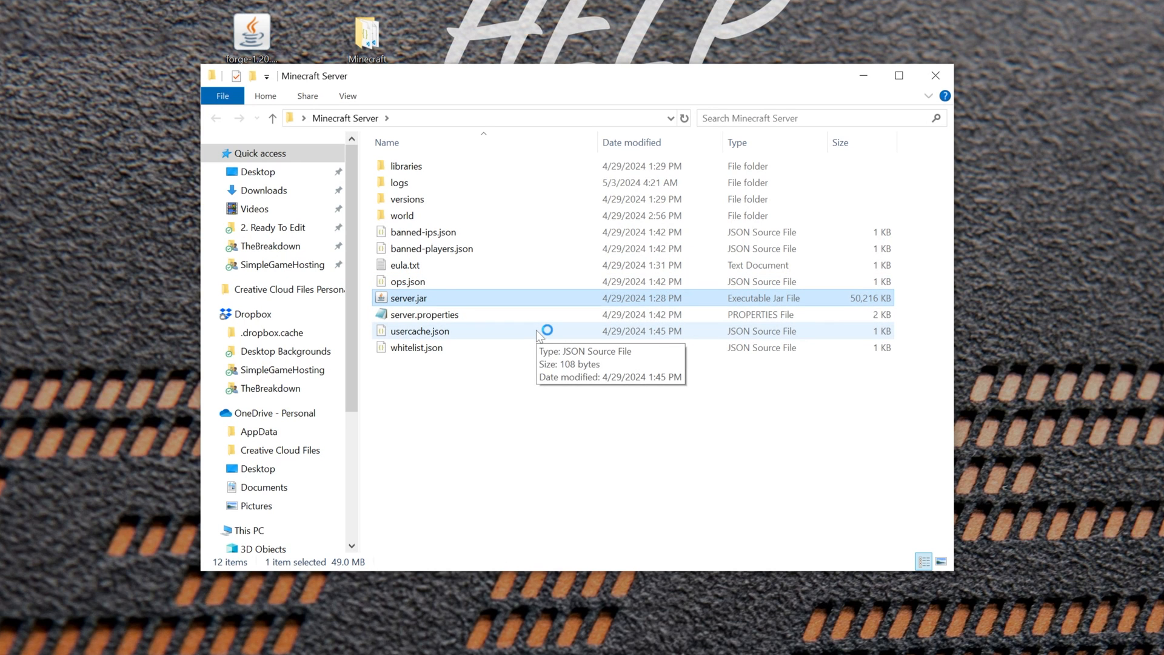